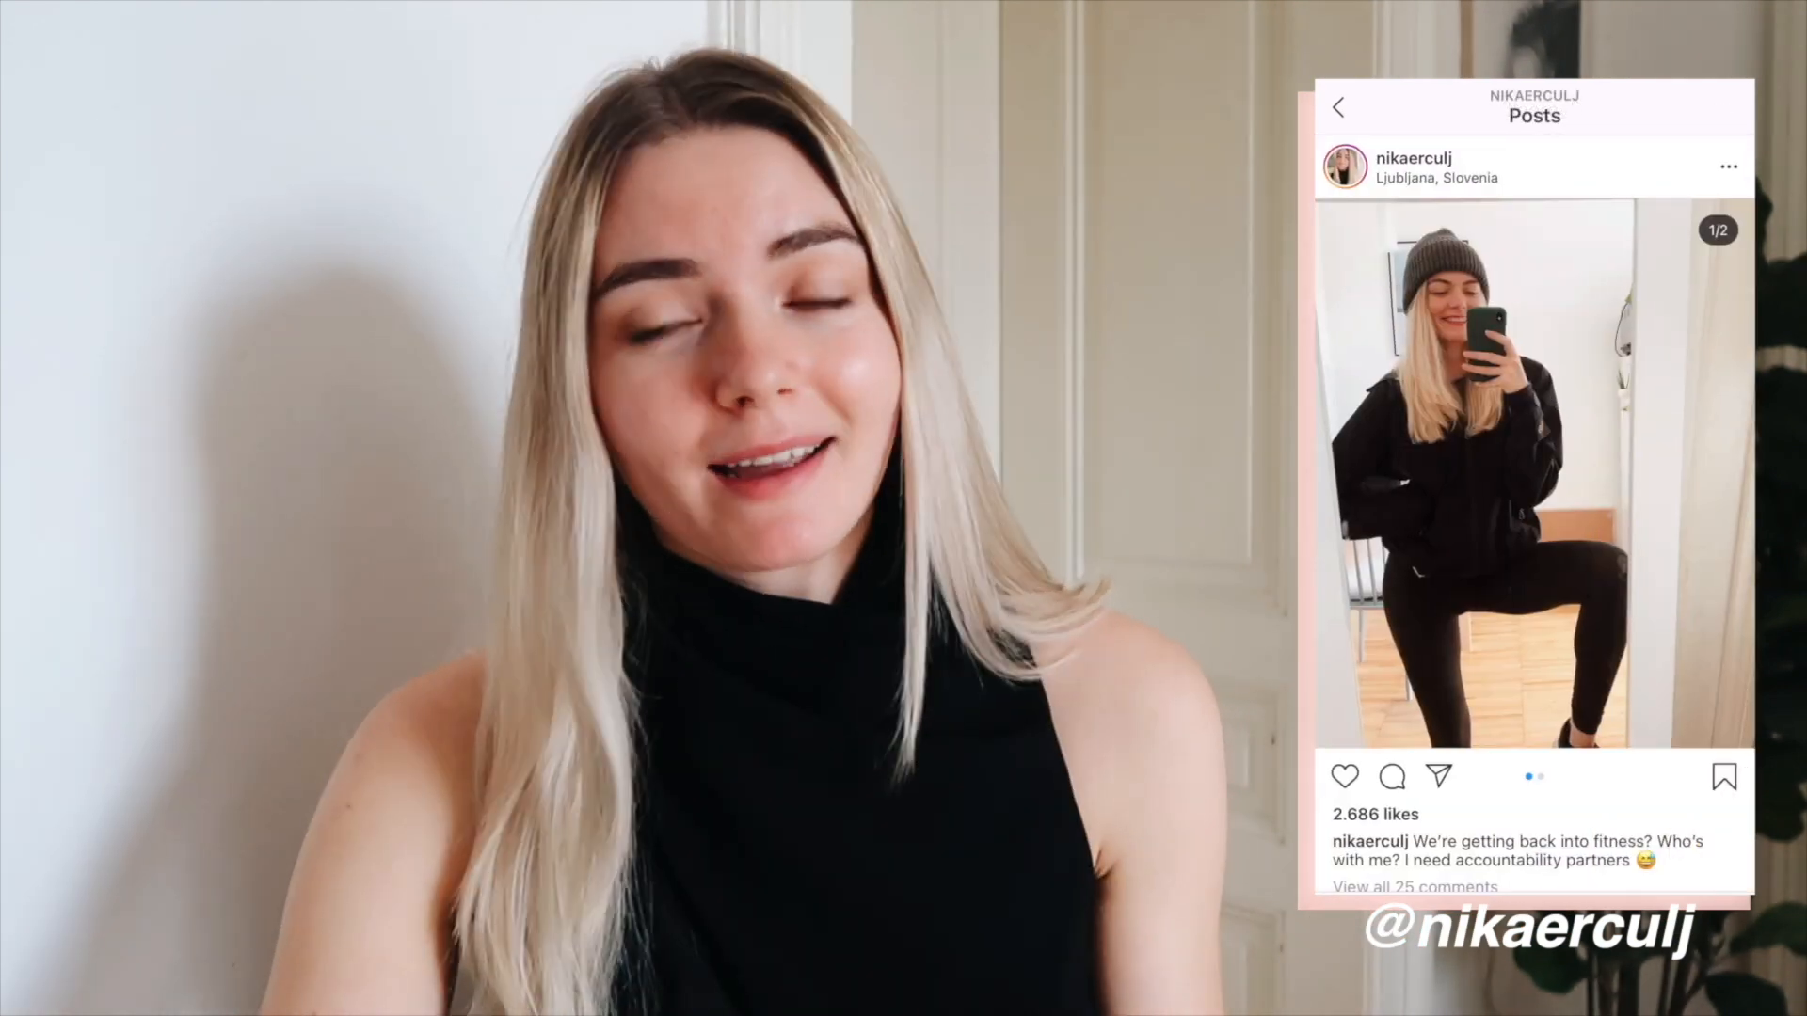
Like the accountability-partner fitness post and bring up the poster's profile grid
double_click(1532, 473)
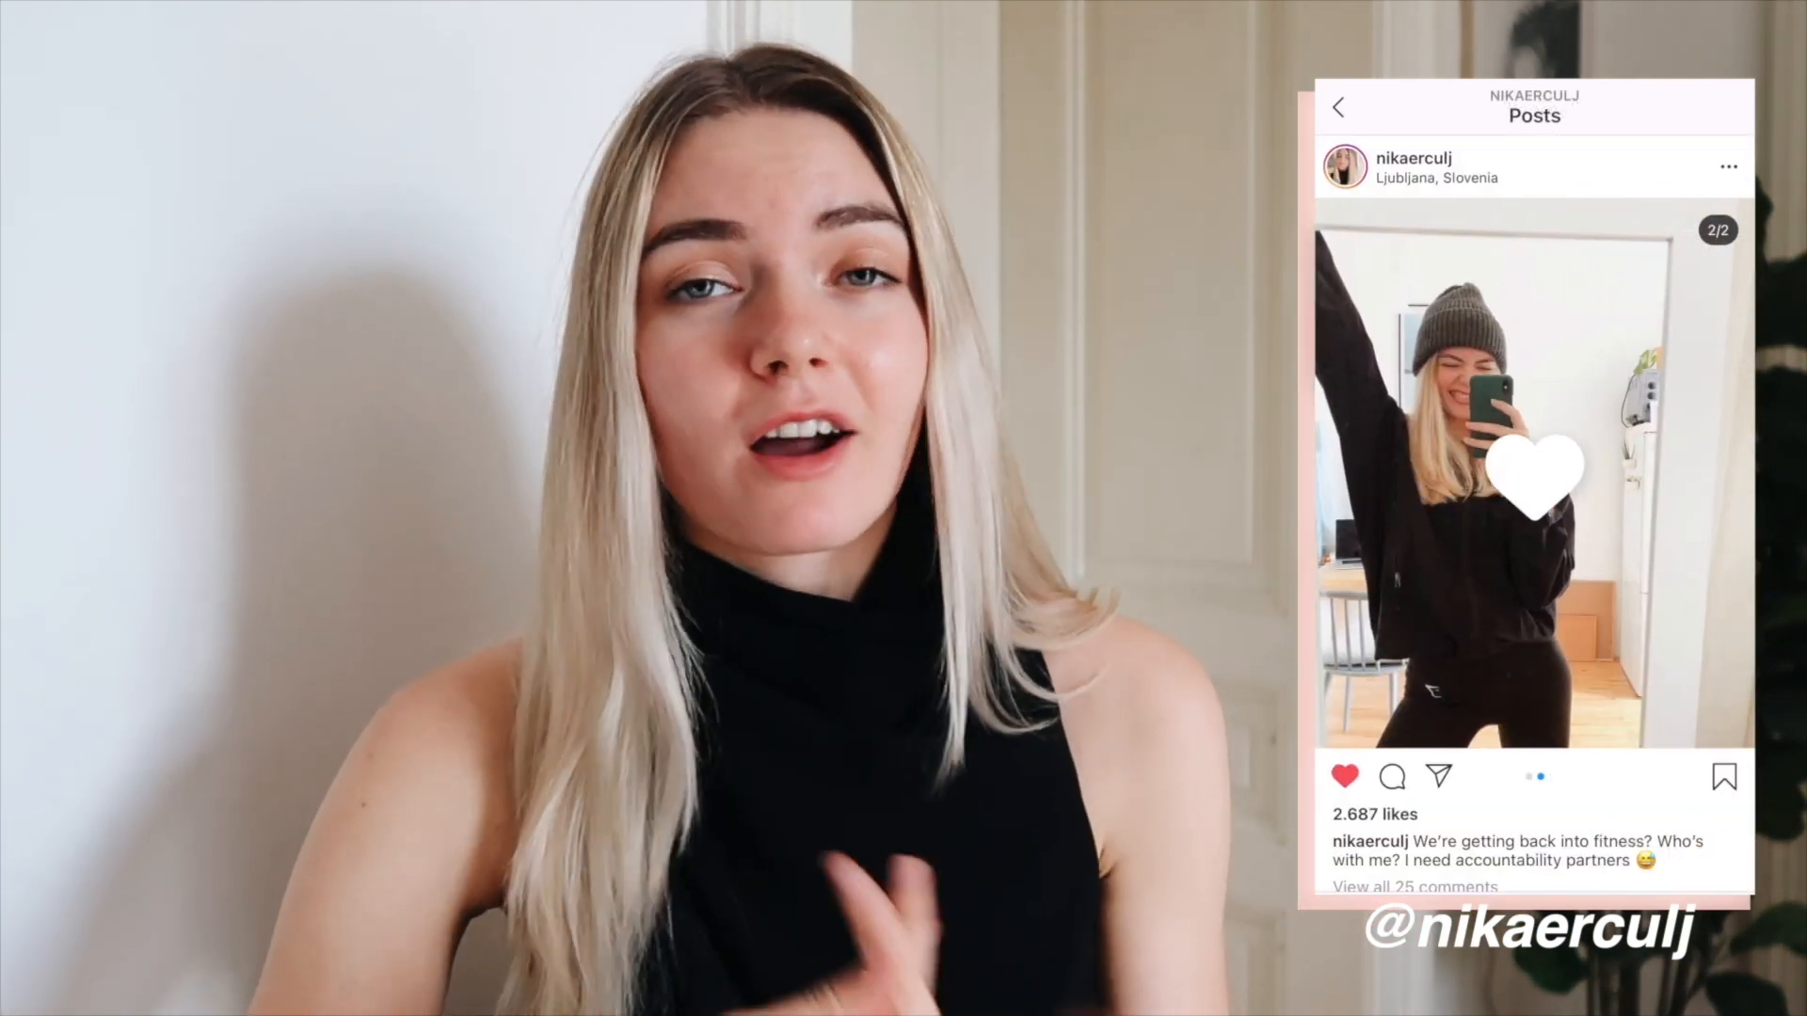
left_click(1338, 107)
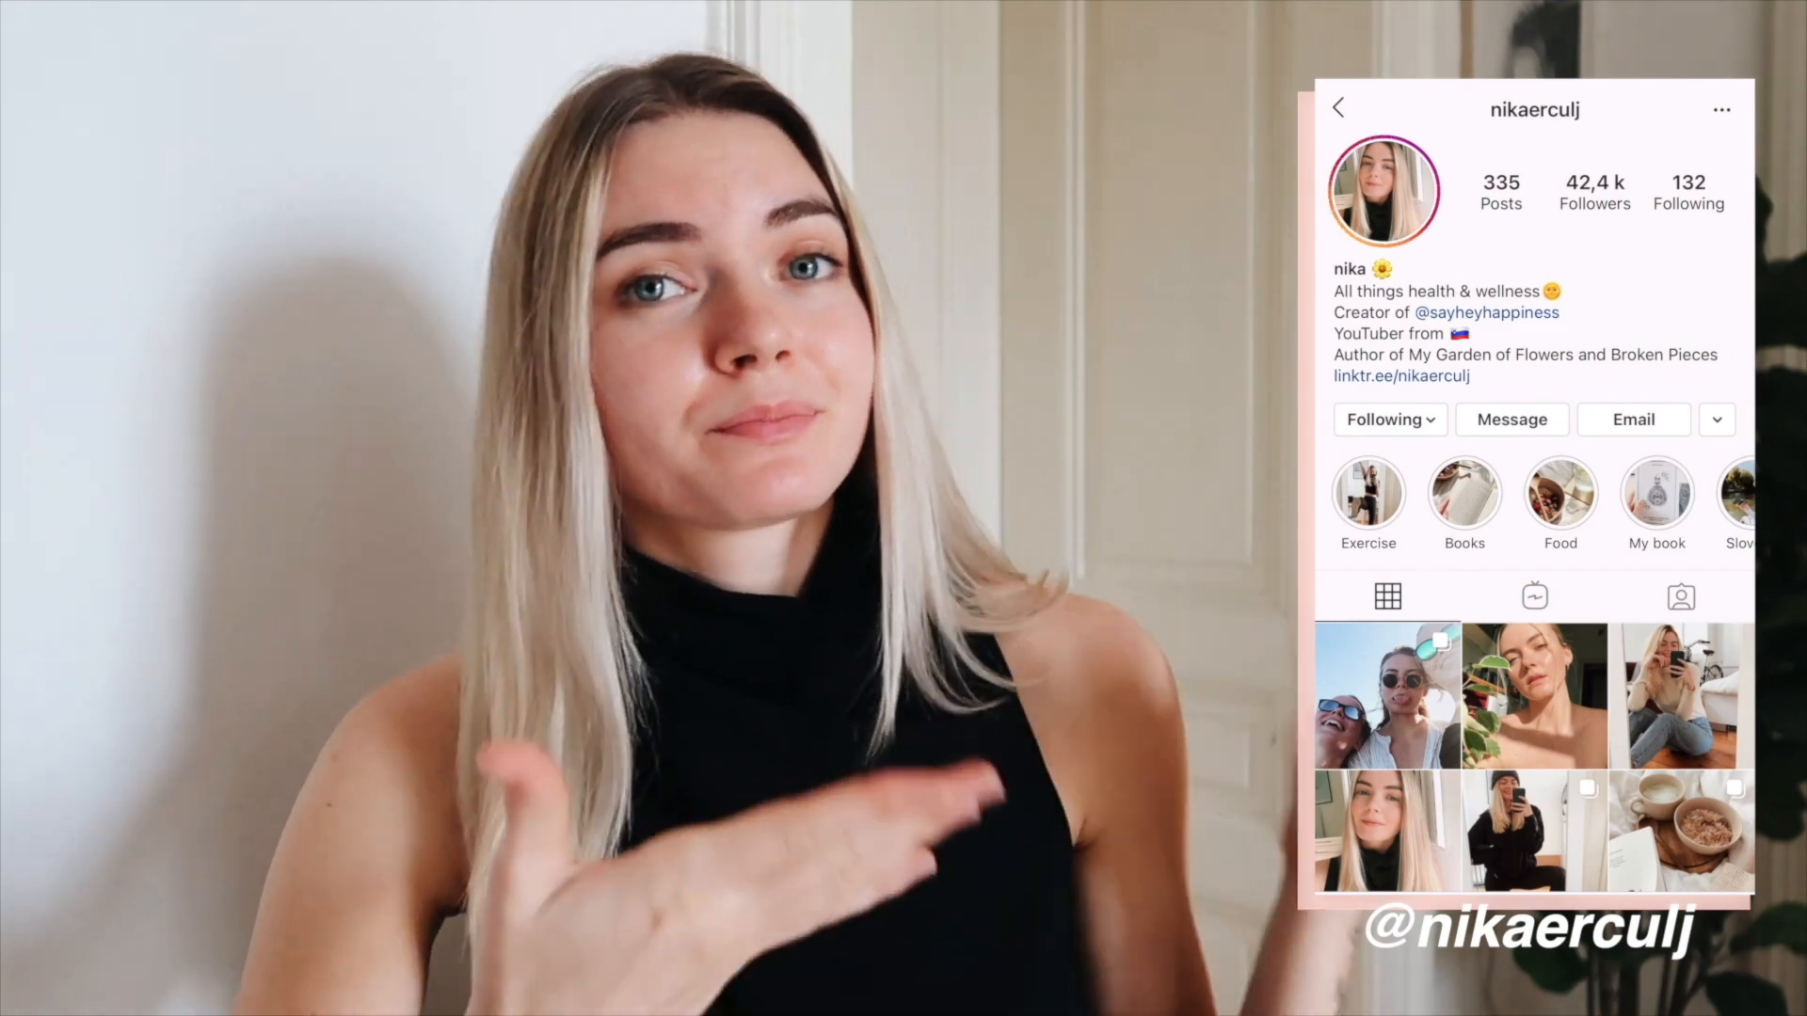